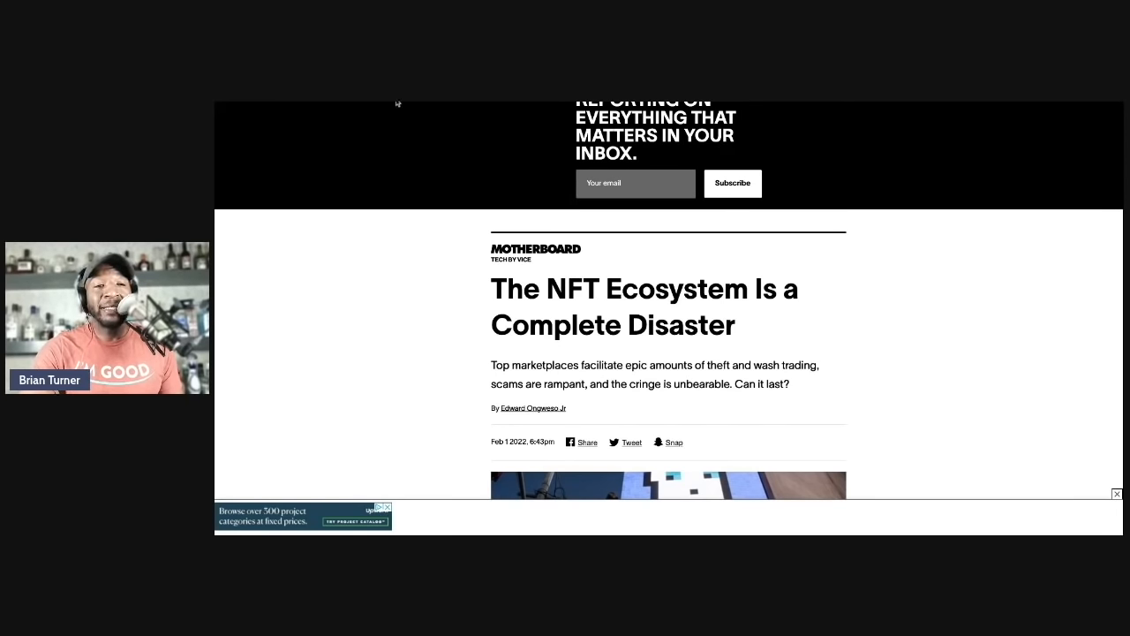
Scroll the NFT Ecosystem article down from its headline to the OpenSea plagiarized-NFTs paragraph.
{"action": "scroll", "scroll_direction": "down", "scroll_amount": 3}
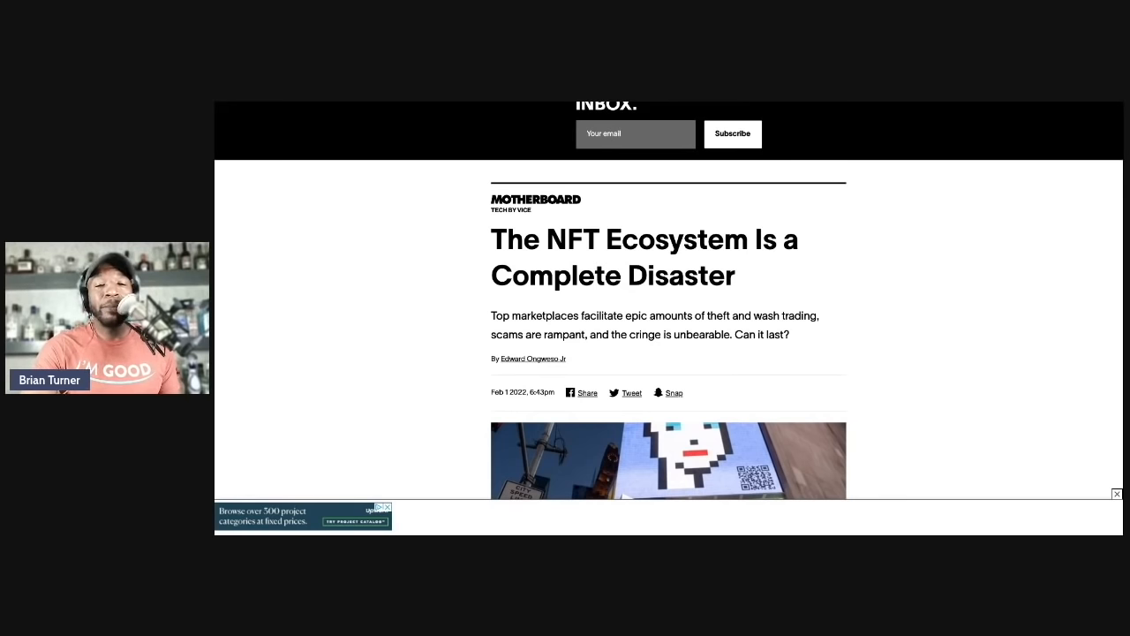
{"action": "scroll", "scroll_direction": "down", "scroll_amount": 3}
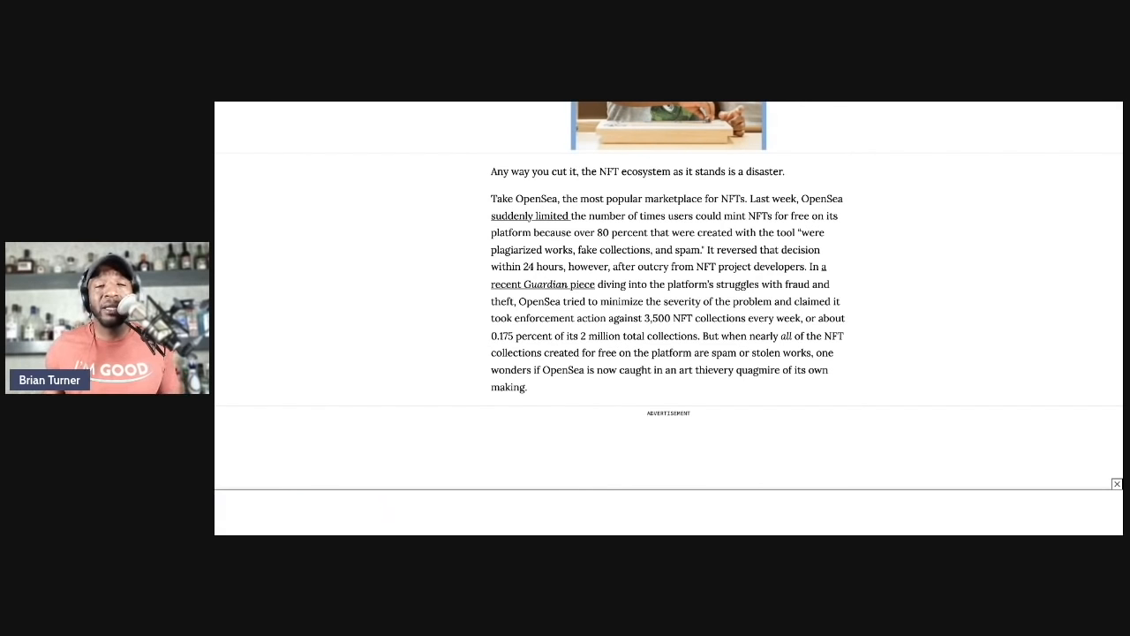
Scroll the article down to the LooksRare wash-trading paragraphs.
{"action": "scroll", "scroll_direction": "down", "scroll_amount": 3}
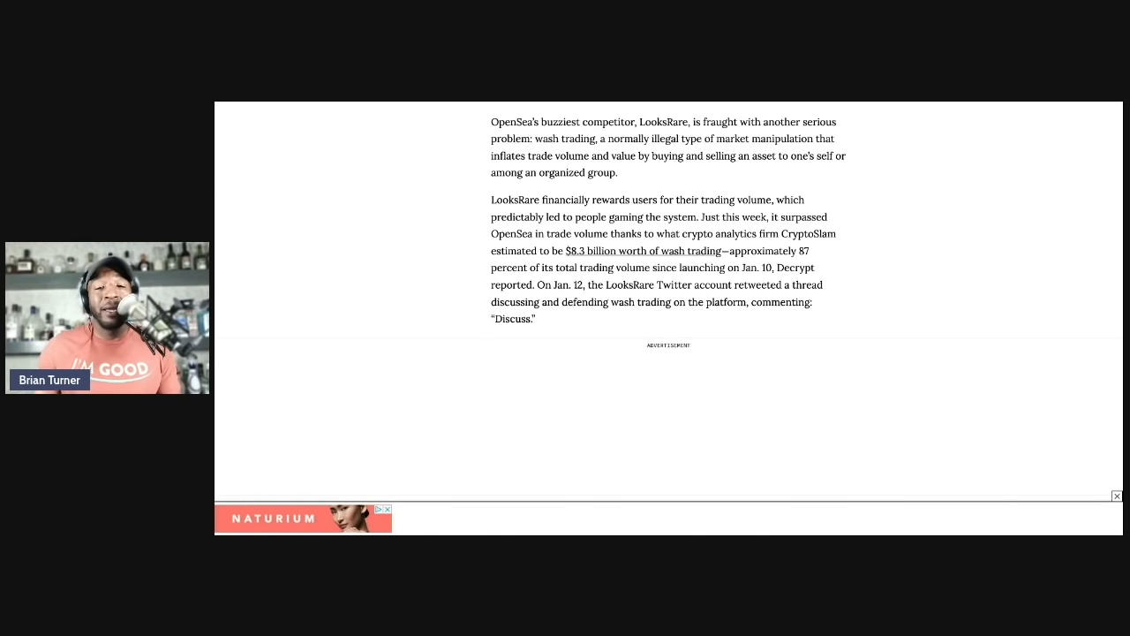
Scroll past the MetaKovan self-dealing passage to the rug pulls and Evolved Apes paragraph.
{"action": "scroll", "scroll_direction": "down", "scroll_amount": 3}
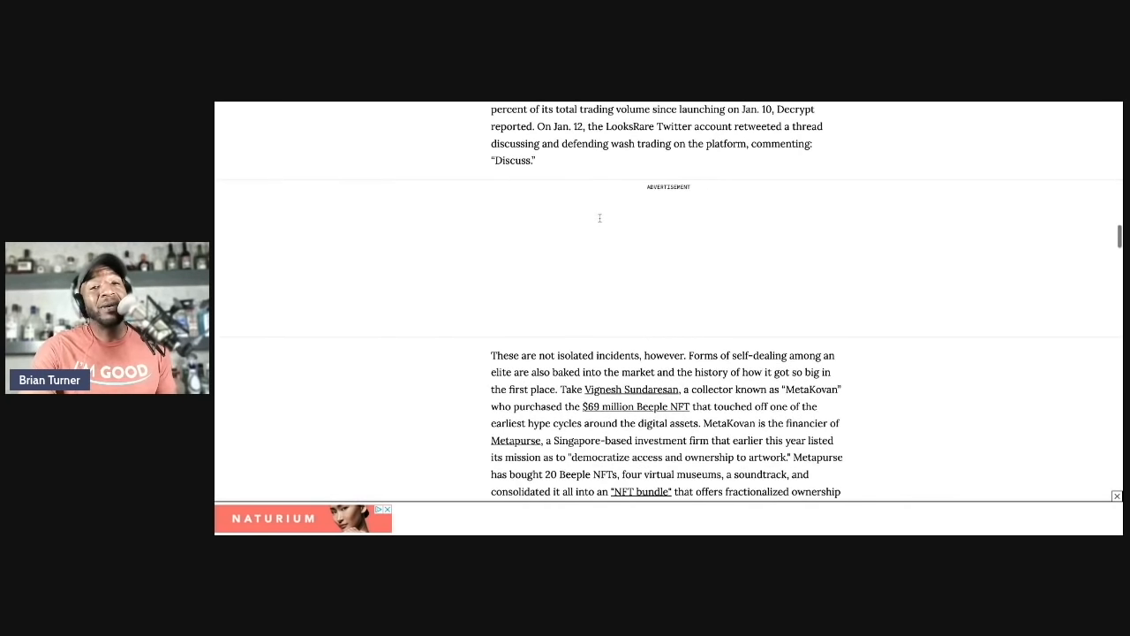
{"action": "scroll", "scroll_direction": "down", "scroll_amount": 3}
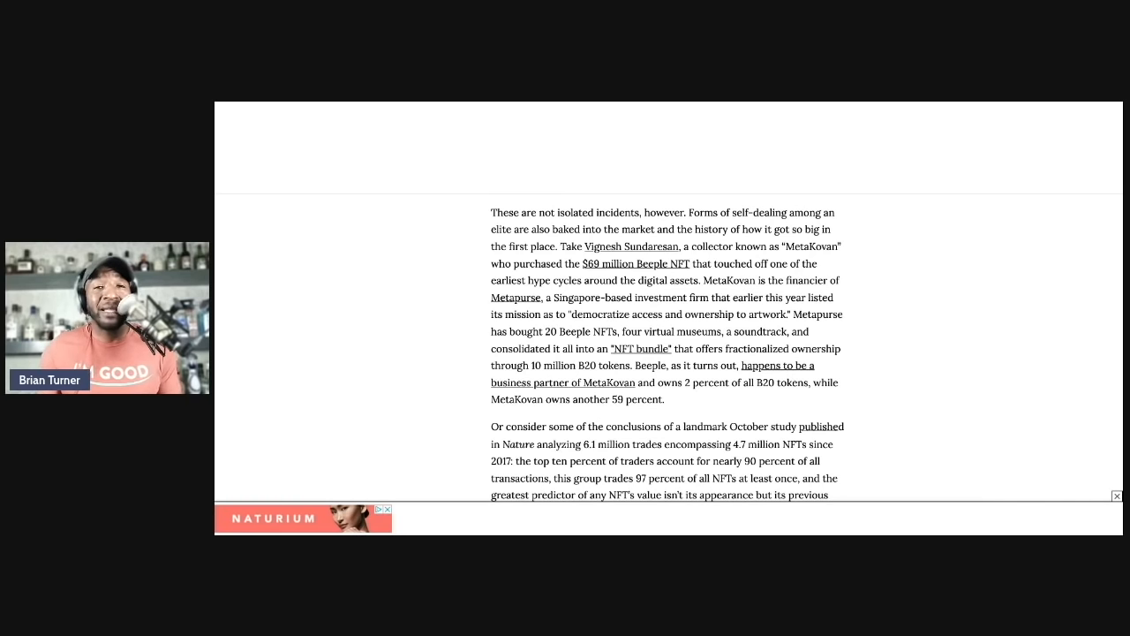
{"action": "scroll", "scroll_direction": "down", "scroll_amount": 3}
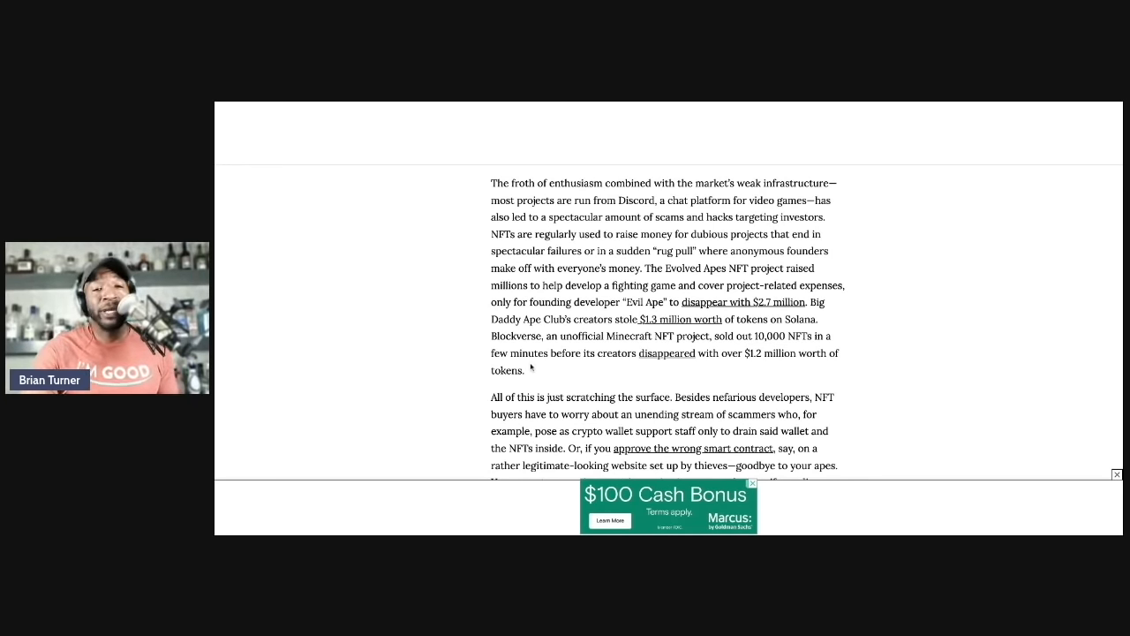
Scroll to the article's closing paragraphs calling NFTs a profit-driven dark vision.
{"action": "scroll", "scroll_direction": "down", "scroll_amount": 3}
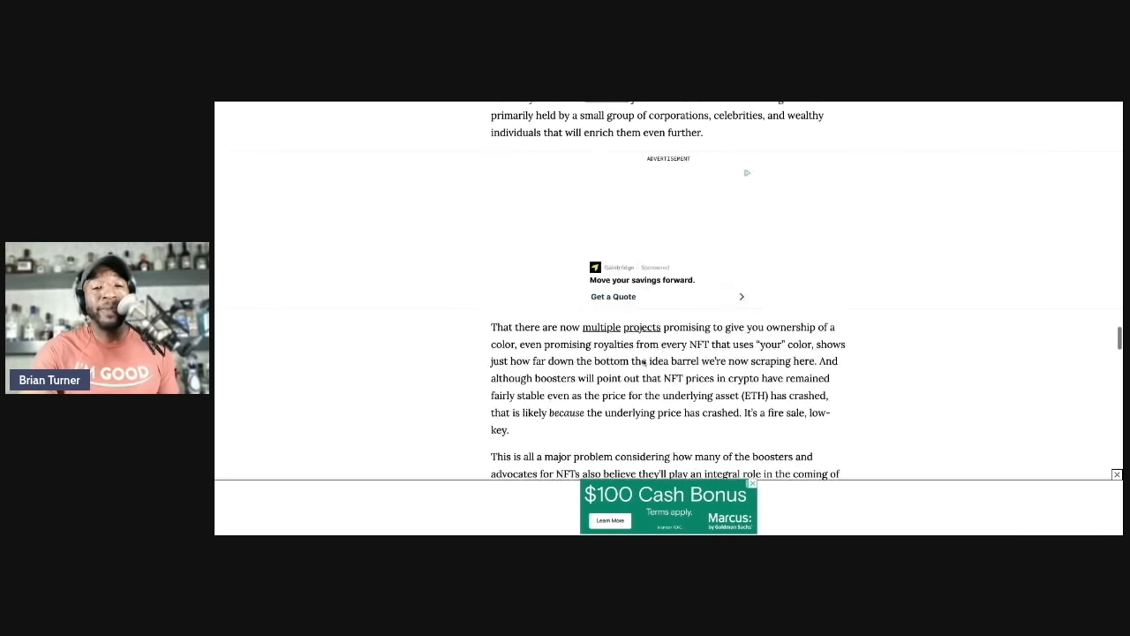
{"action": "scroll", "scroll_direction": "down", "scroll_amount": 3}
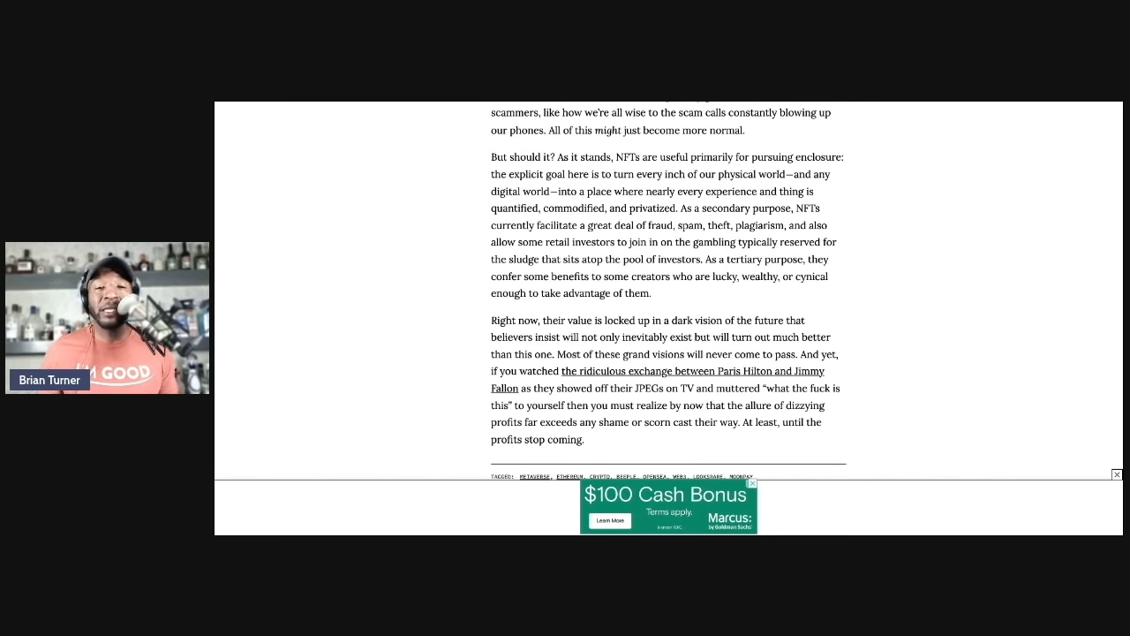
{"action": "left_click", "coordinate": [752, 484]}
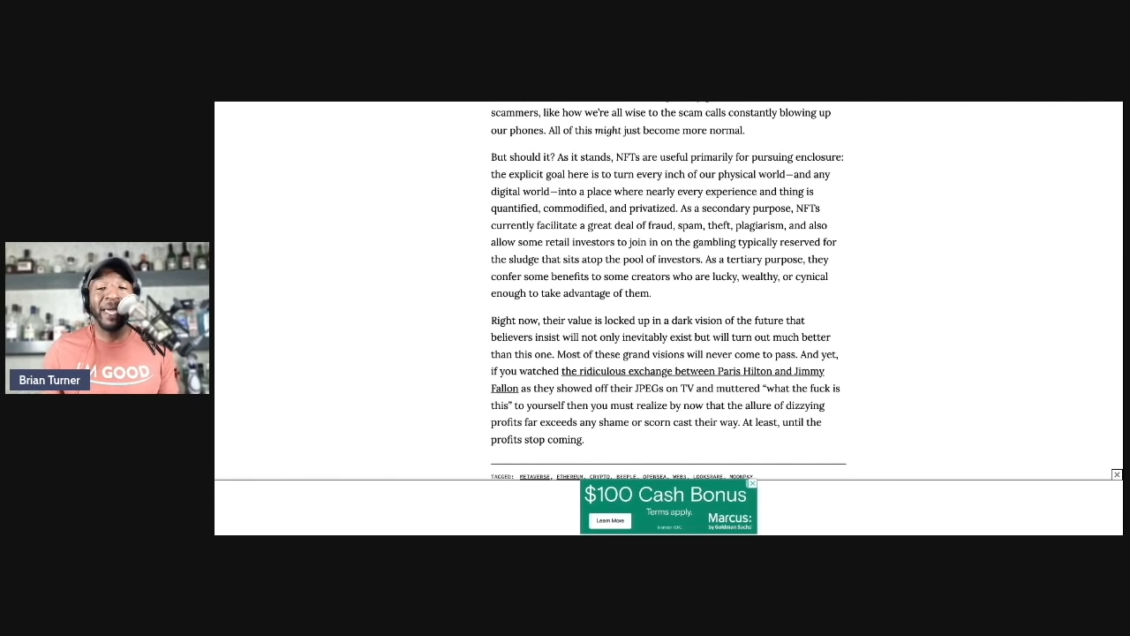
{"action": "left_click", "coordinate": [752, 482]}
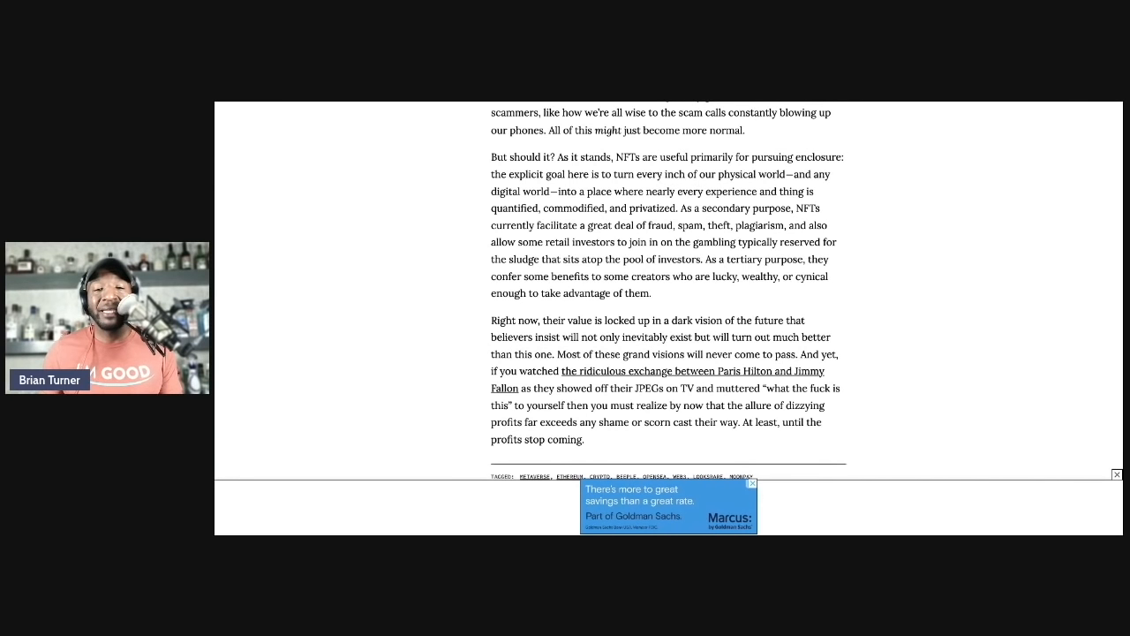
Scroll past the Vice article's end toward the BBT post 'How to Lead While Running a Business Remotely'.
{"action": "scroll", "scroll_direction": "down", "scroll_amount": 3}
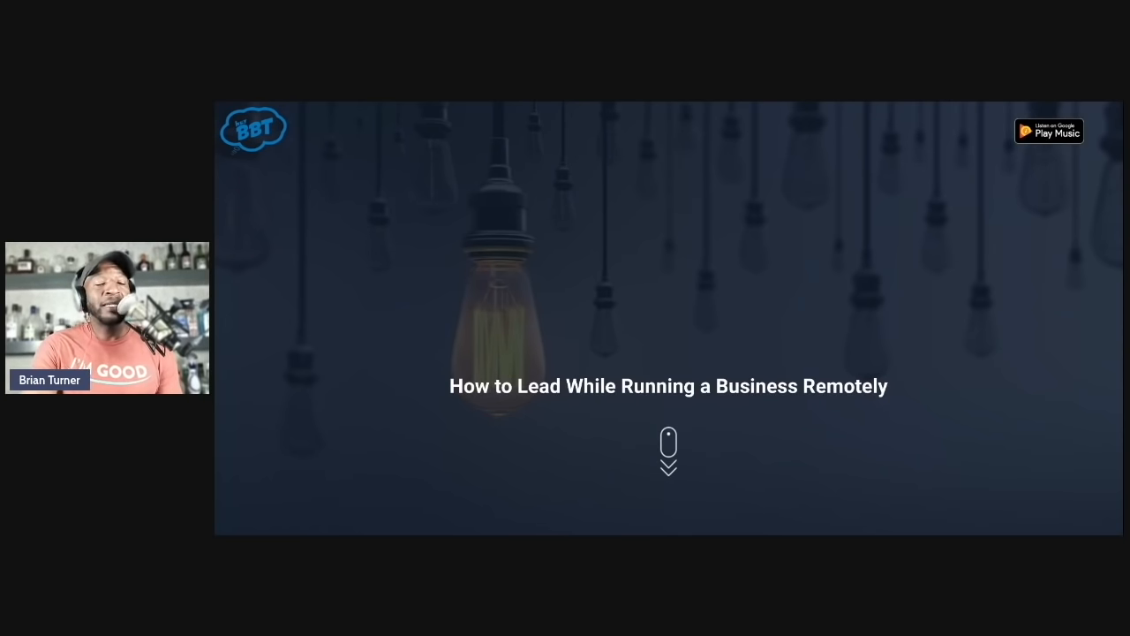
Scroll the BBT post past its header image and intro to the remote communication and tools paragraphs.
{"action": "scroll", "scroll_direction": "down", "scroll_amount": 3}
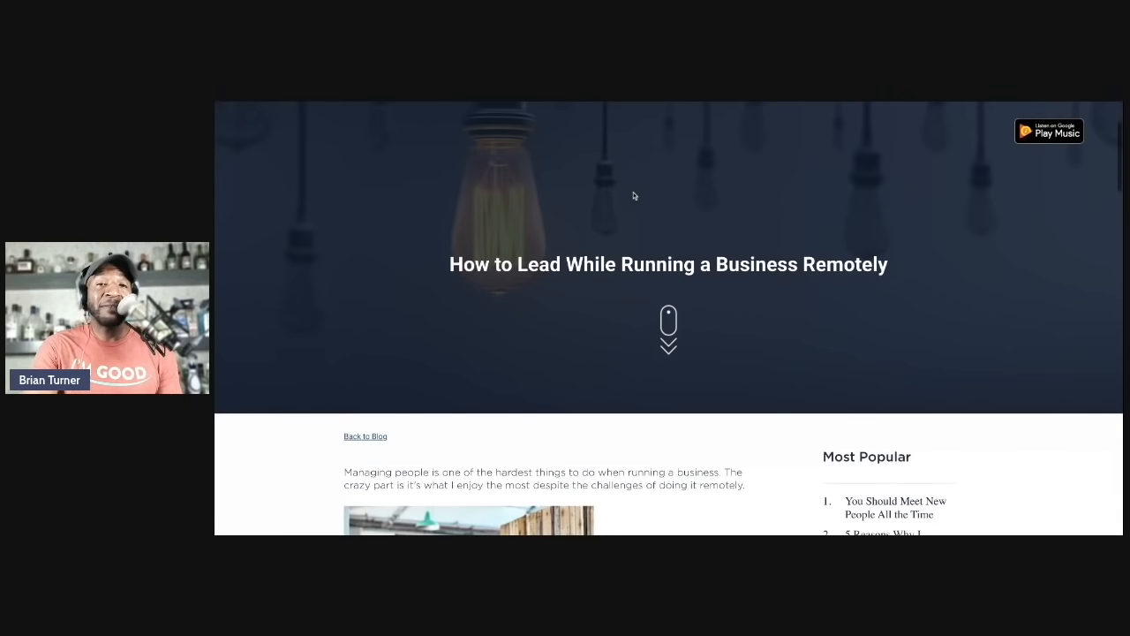
{"action": "scroll", "scroll_direction": "down", "scroll_amount": 3}
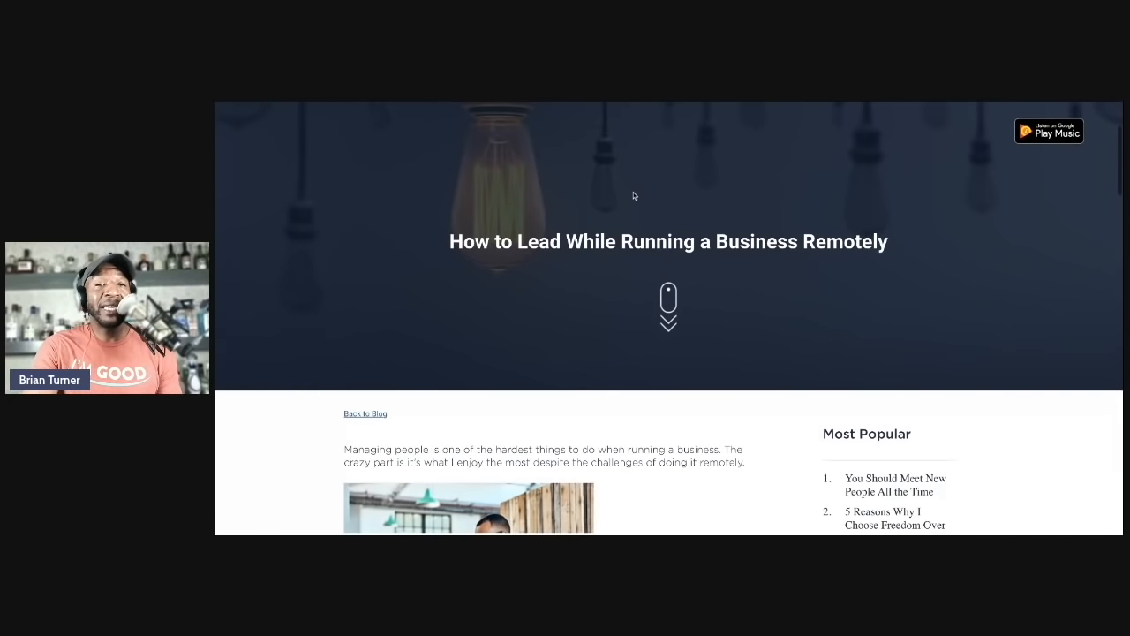
{"action": "scroll", "scroll_direction": "down", "scroll_amount": 3}
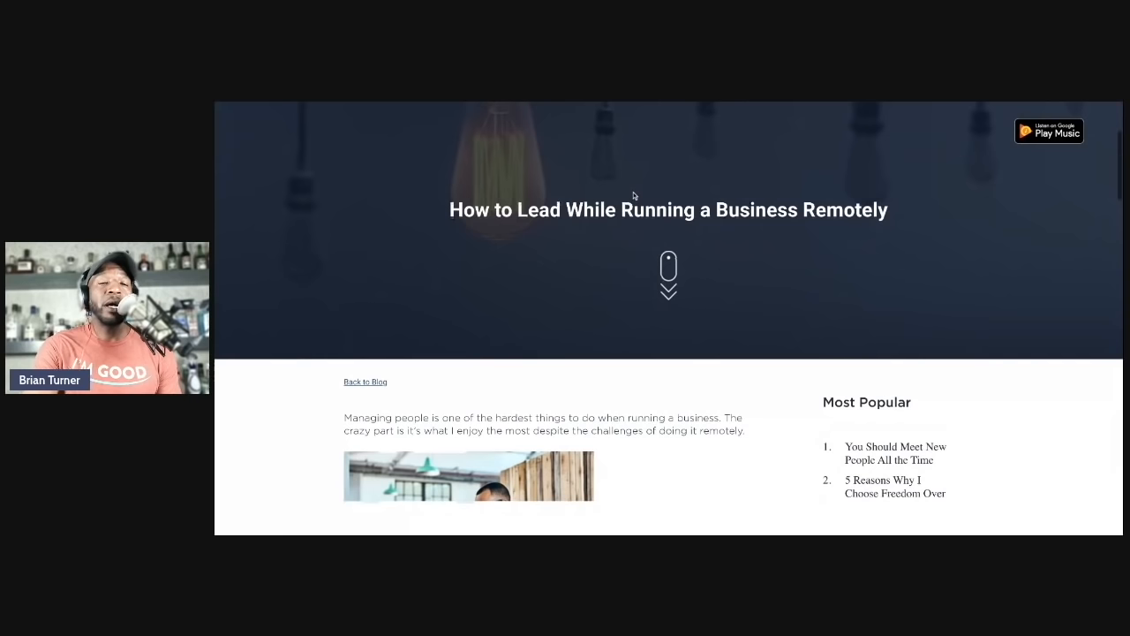
{"action": "scroll", "scroll_direction": "down", "scroll_amount": 3}
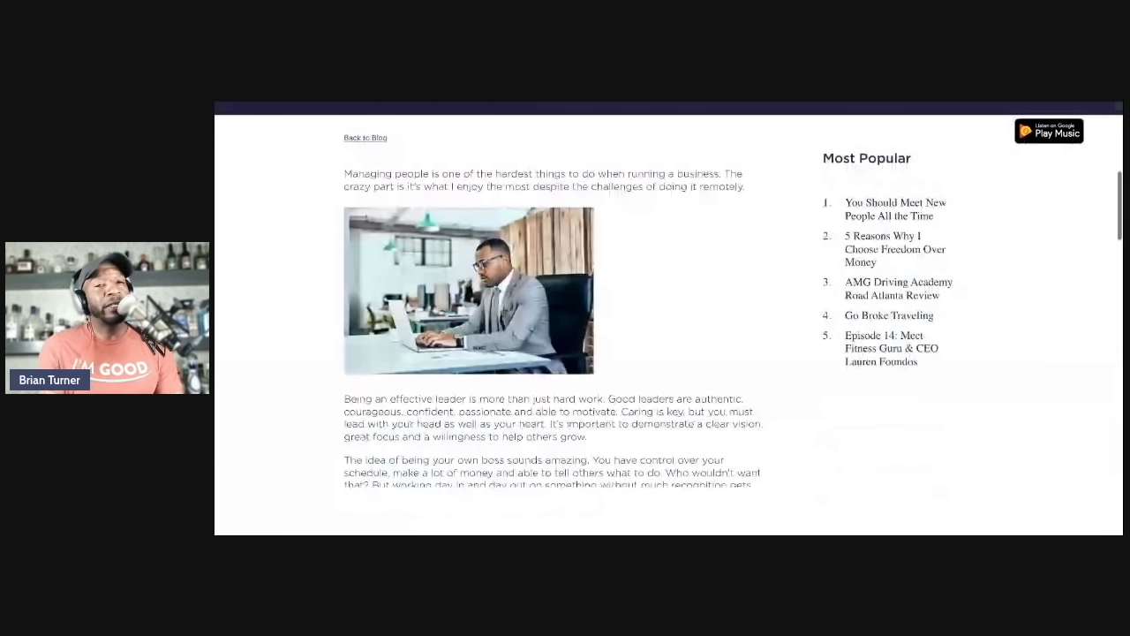
{"action": "scroll", "scroll_direction": "down", "scroll_amount": 3}
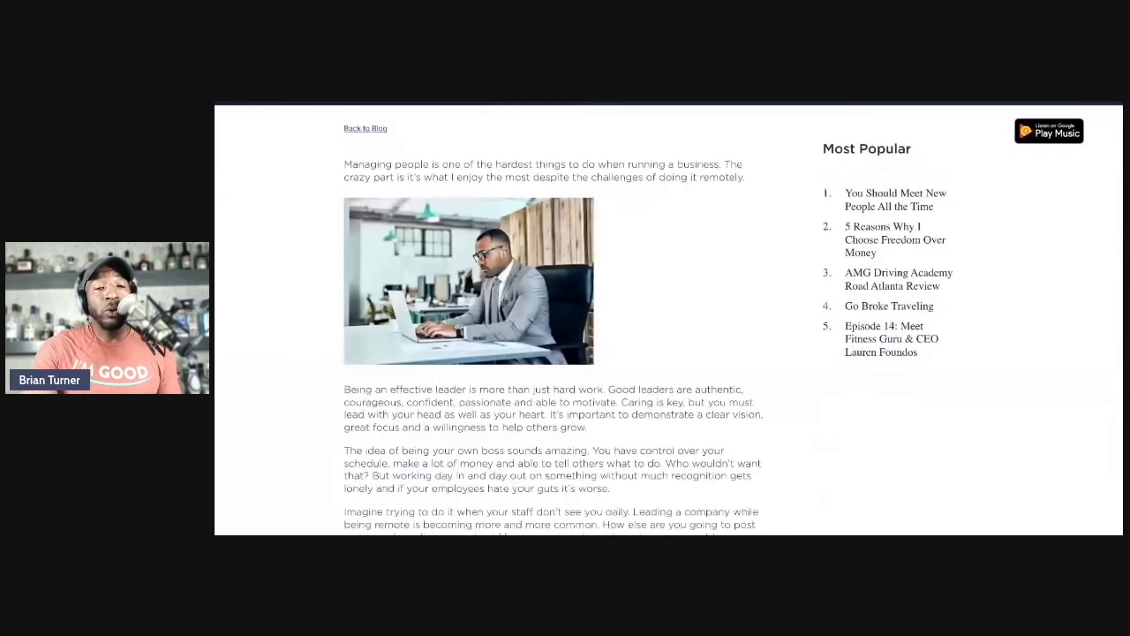
{"action": "scroll", "scroll_direction": "down", "scroll_amount": 3}
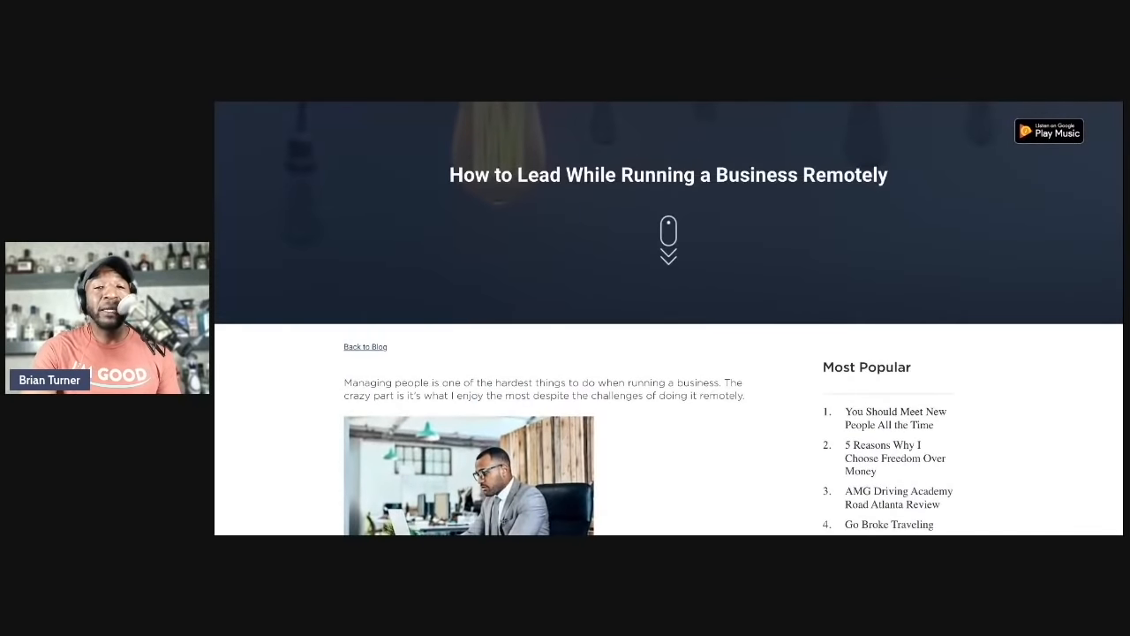
{"action": "scroll", "scroll_direction": "down", "scroll_amount": 3}
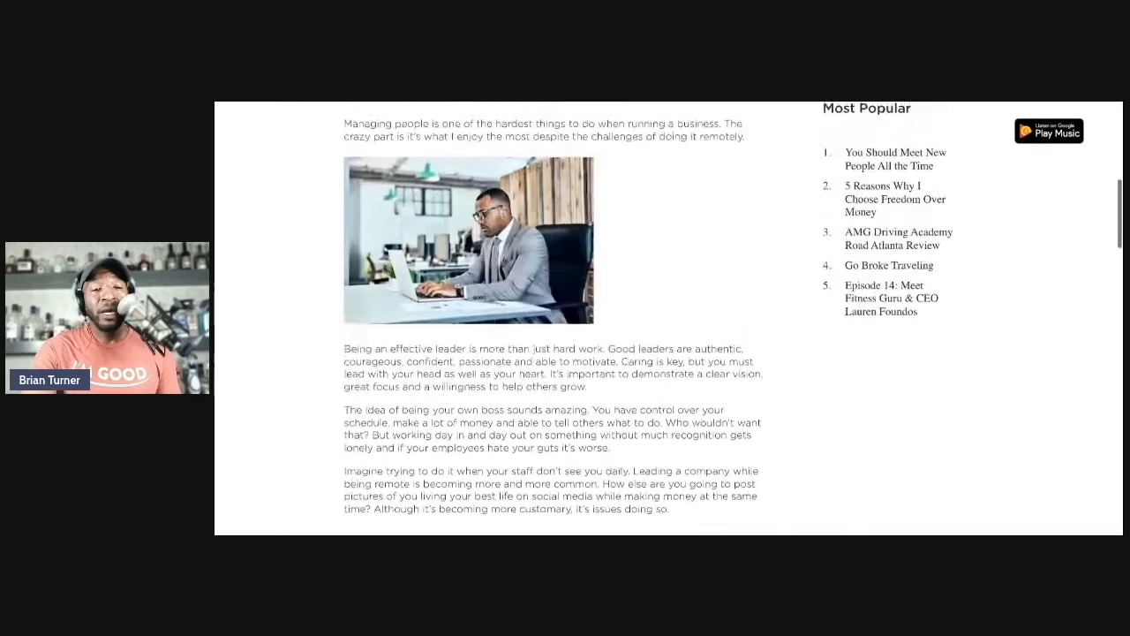
{"action": "scroll", "scroll_direction": "up", "scroll_amount": 3}
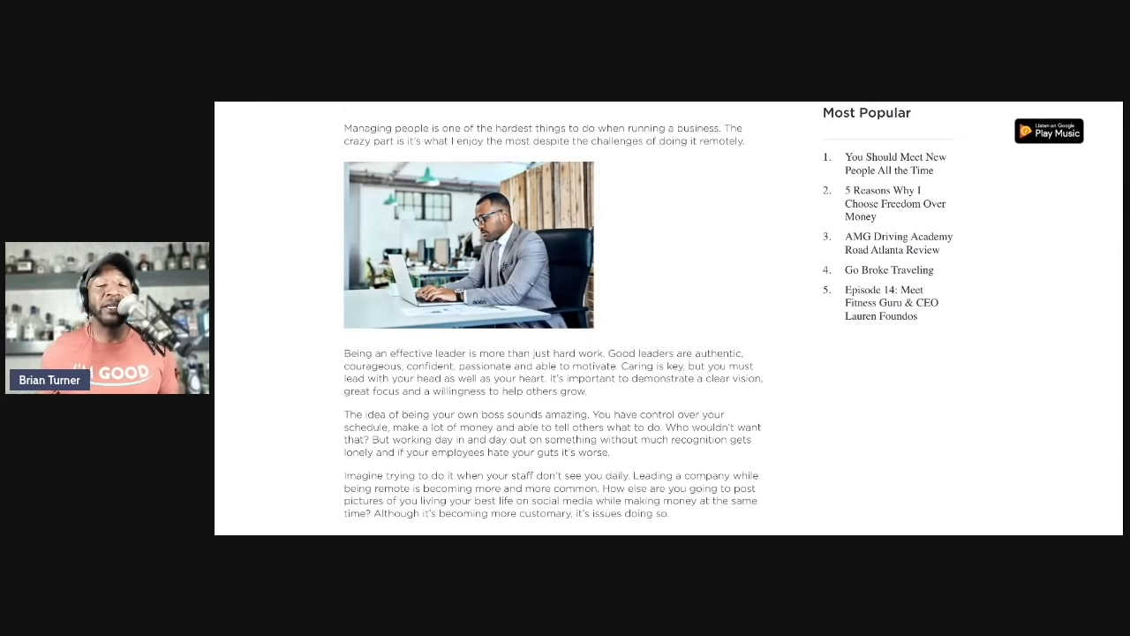
{"action": "scroll", "scroll_direction": "down", "scroll_amount": 3}
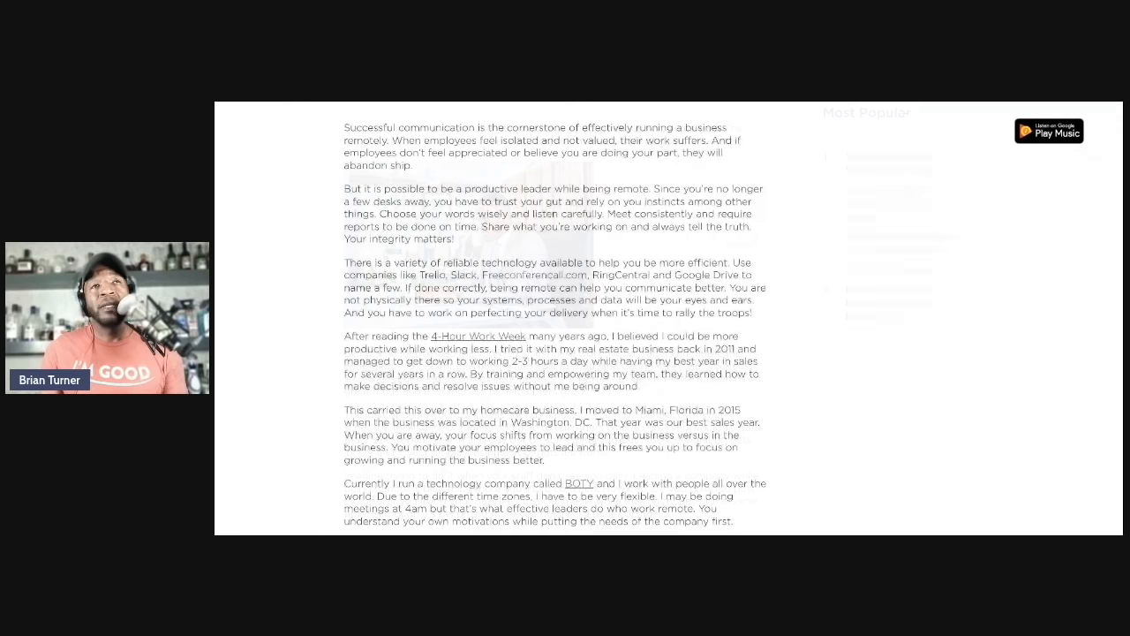